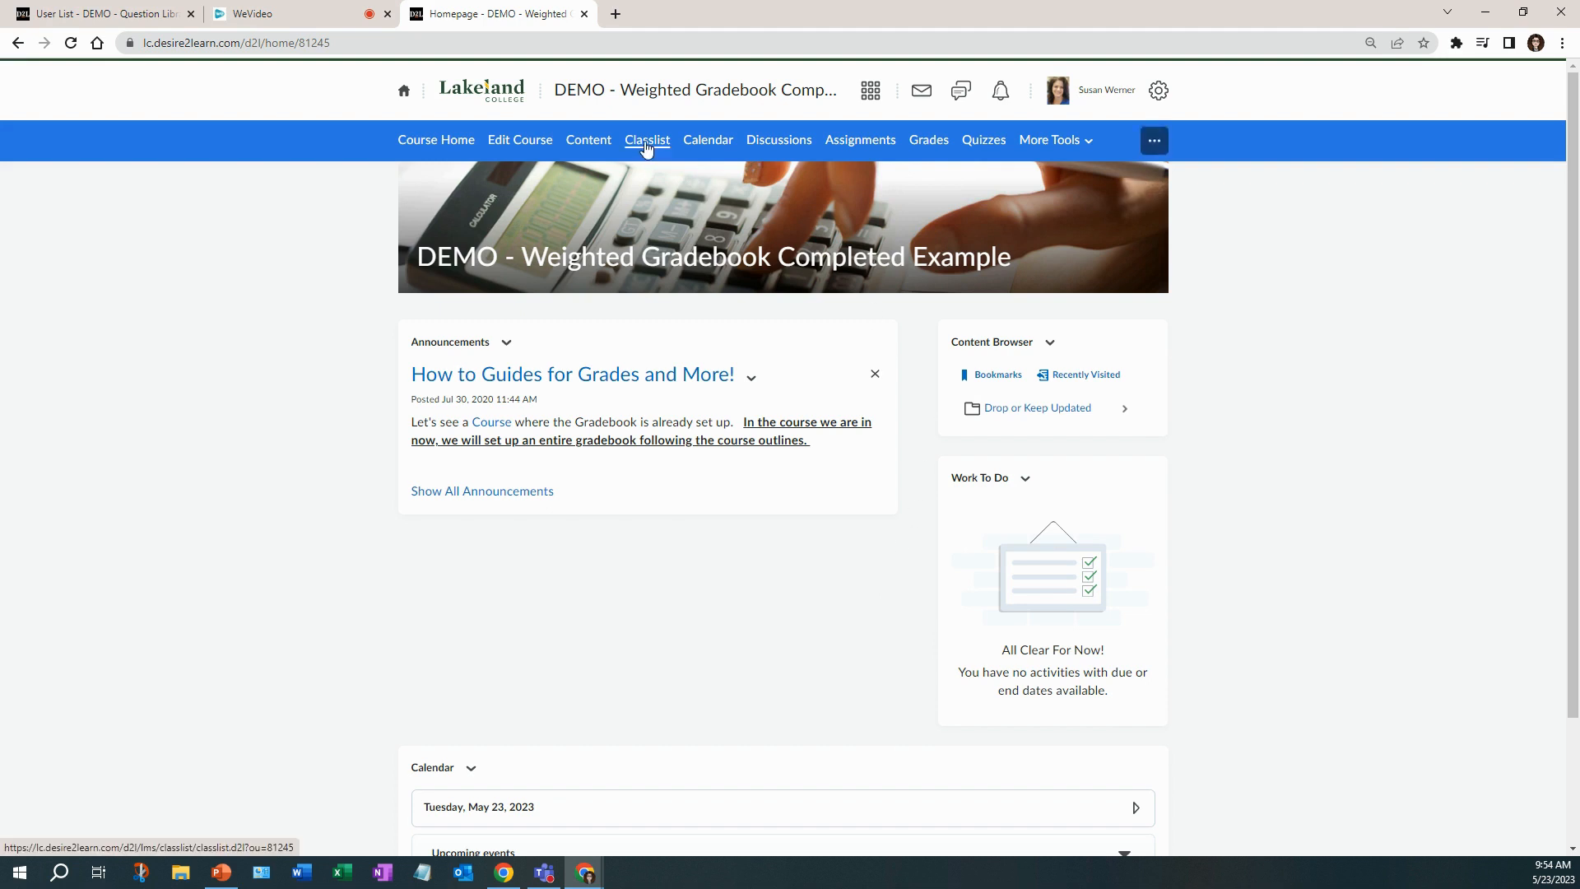
click(647, 138)
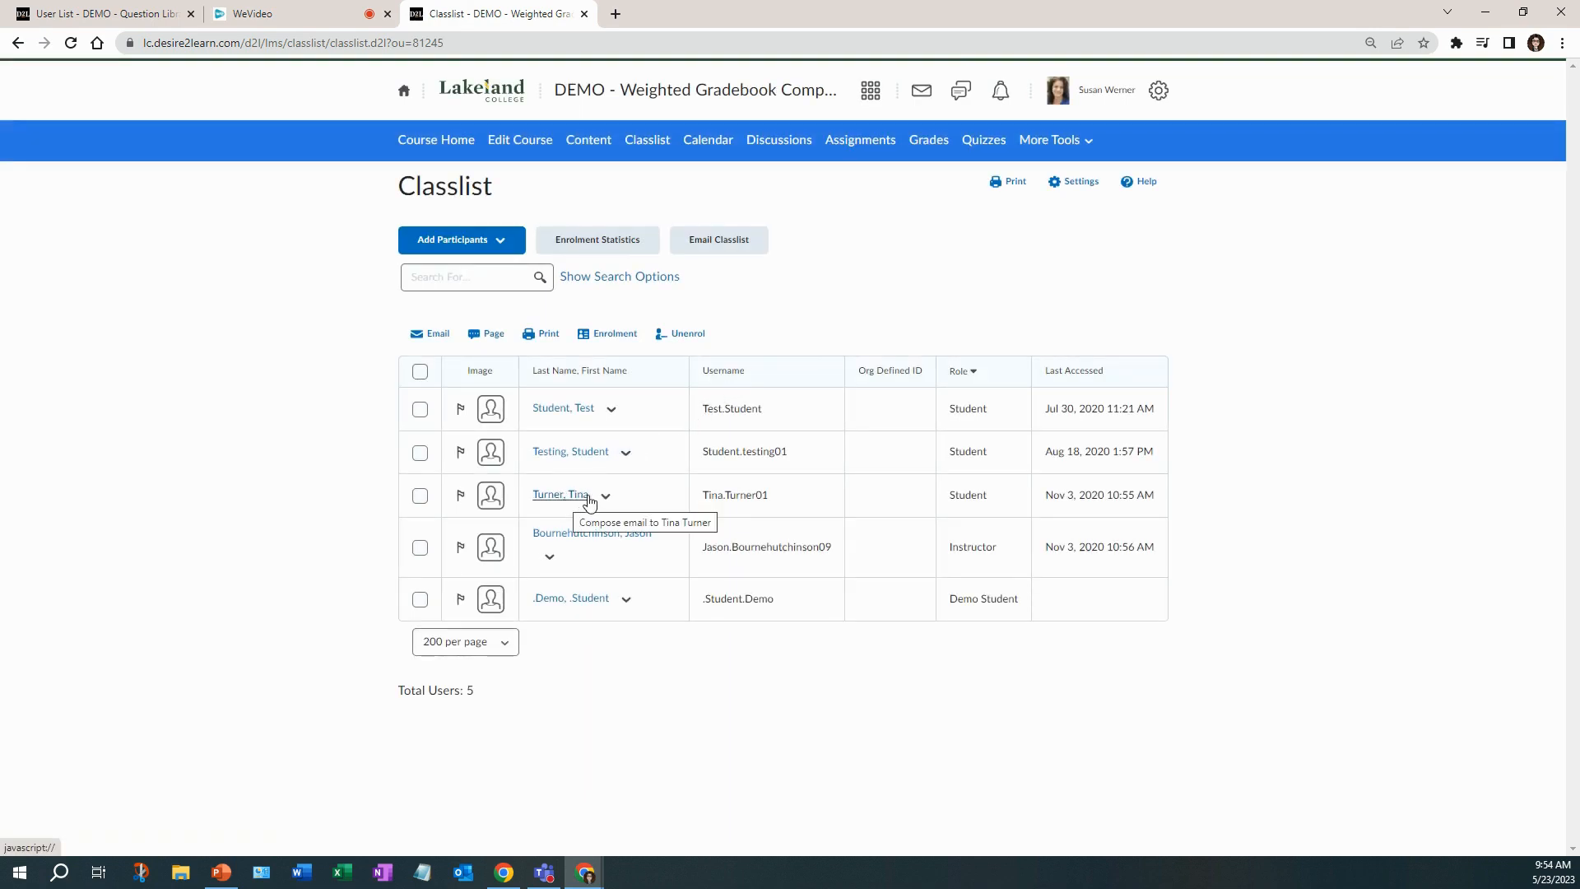
click(604, 495)
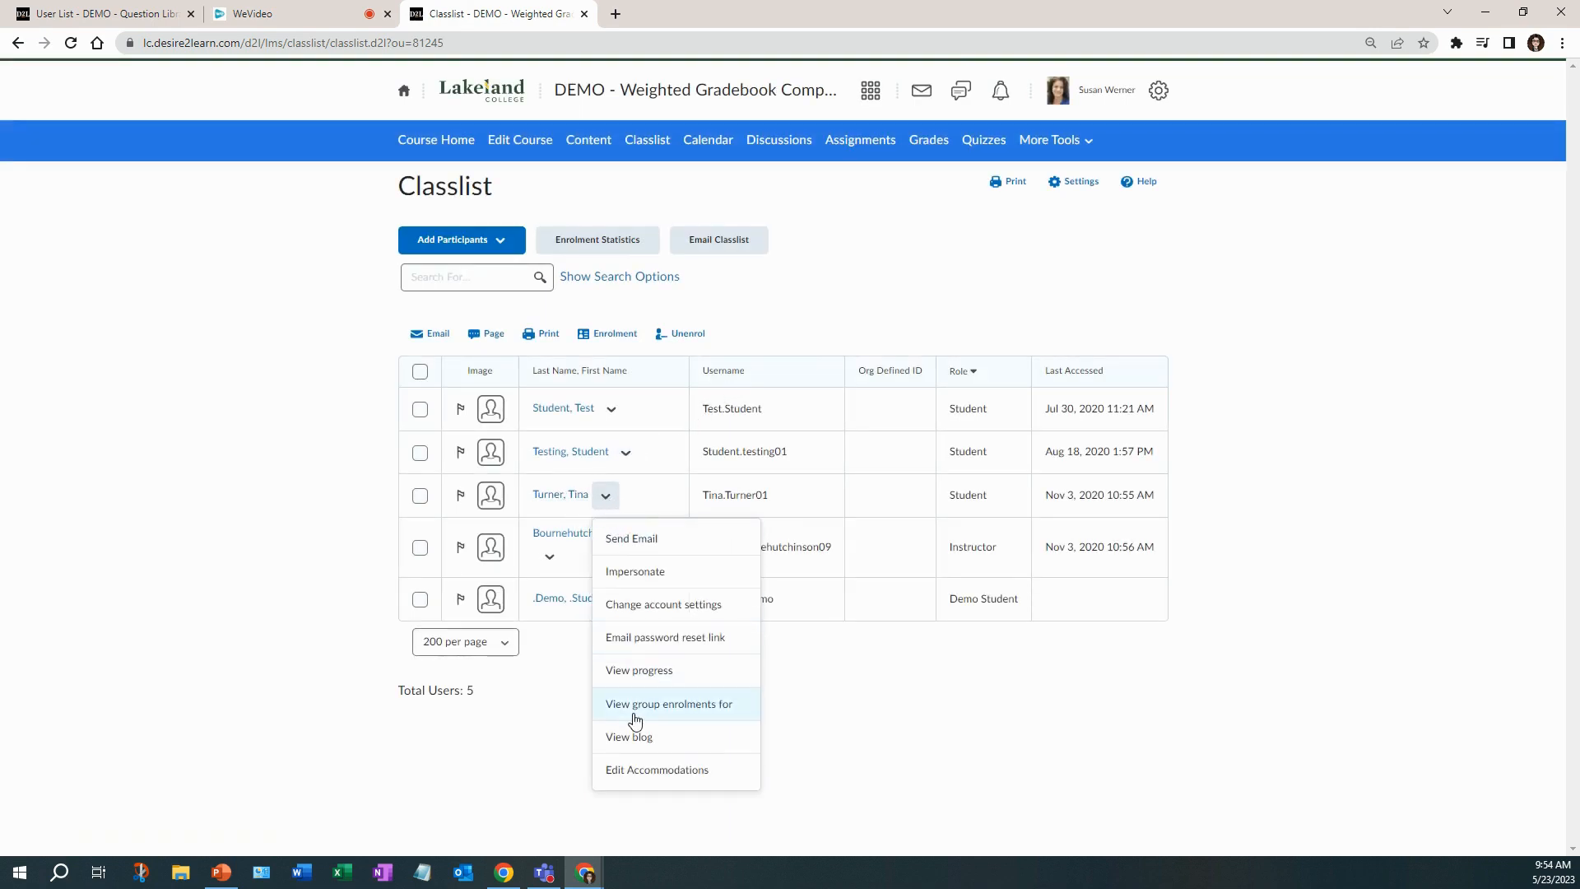
click(657, 768)
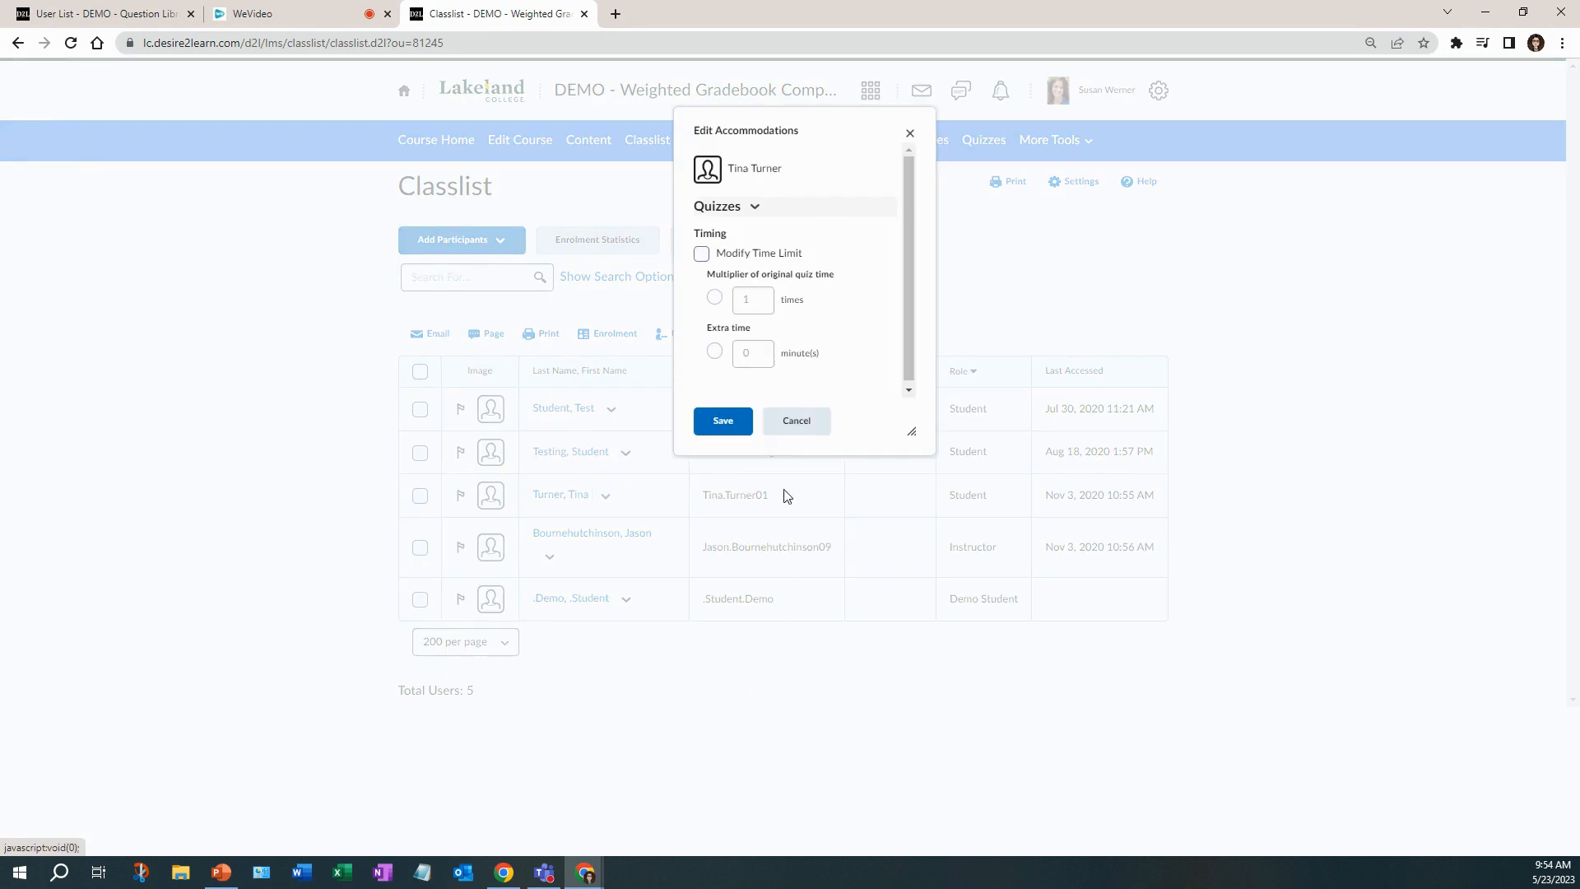
Enable a modified time limit as a 1.5 multiplier of the original quiz time and save.
click(702, 254)
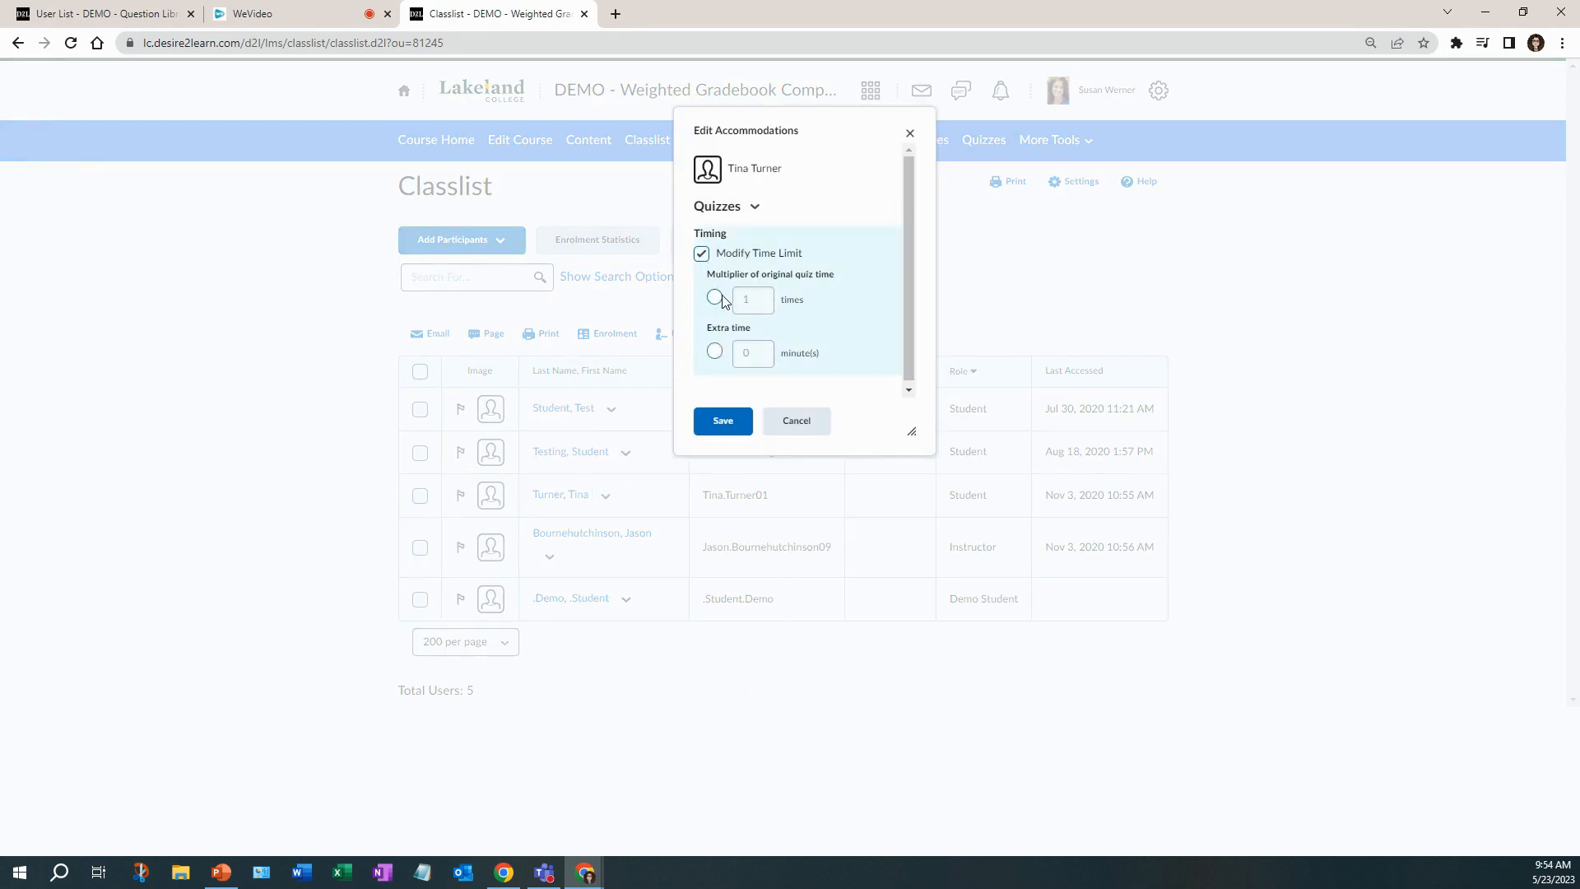
click(714, 298)
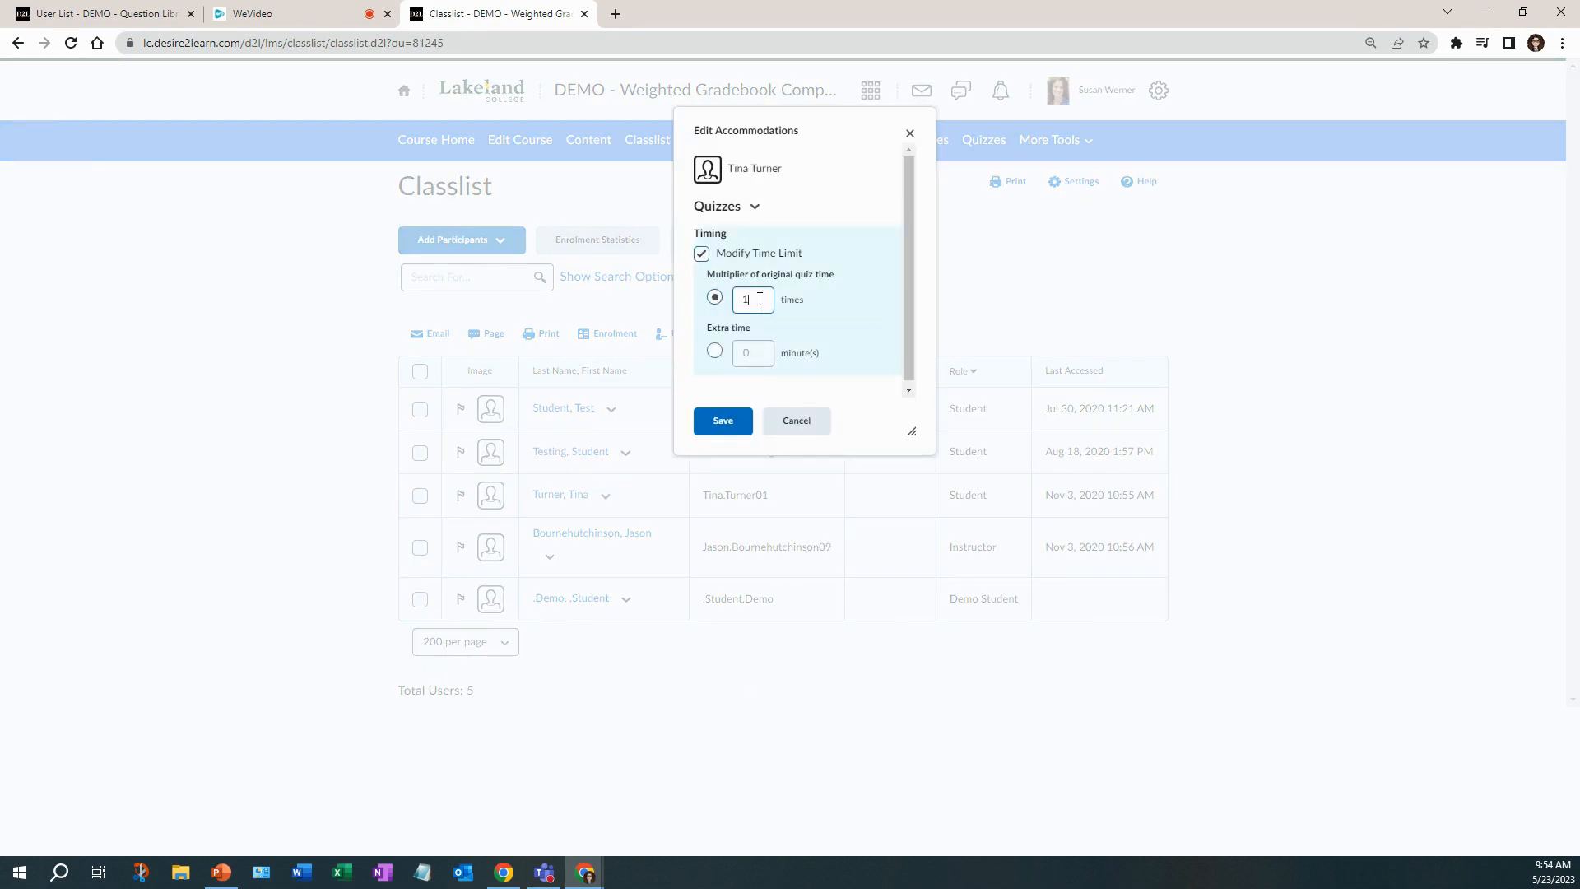
text(1.5)
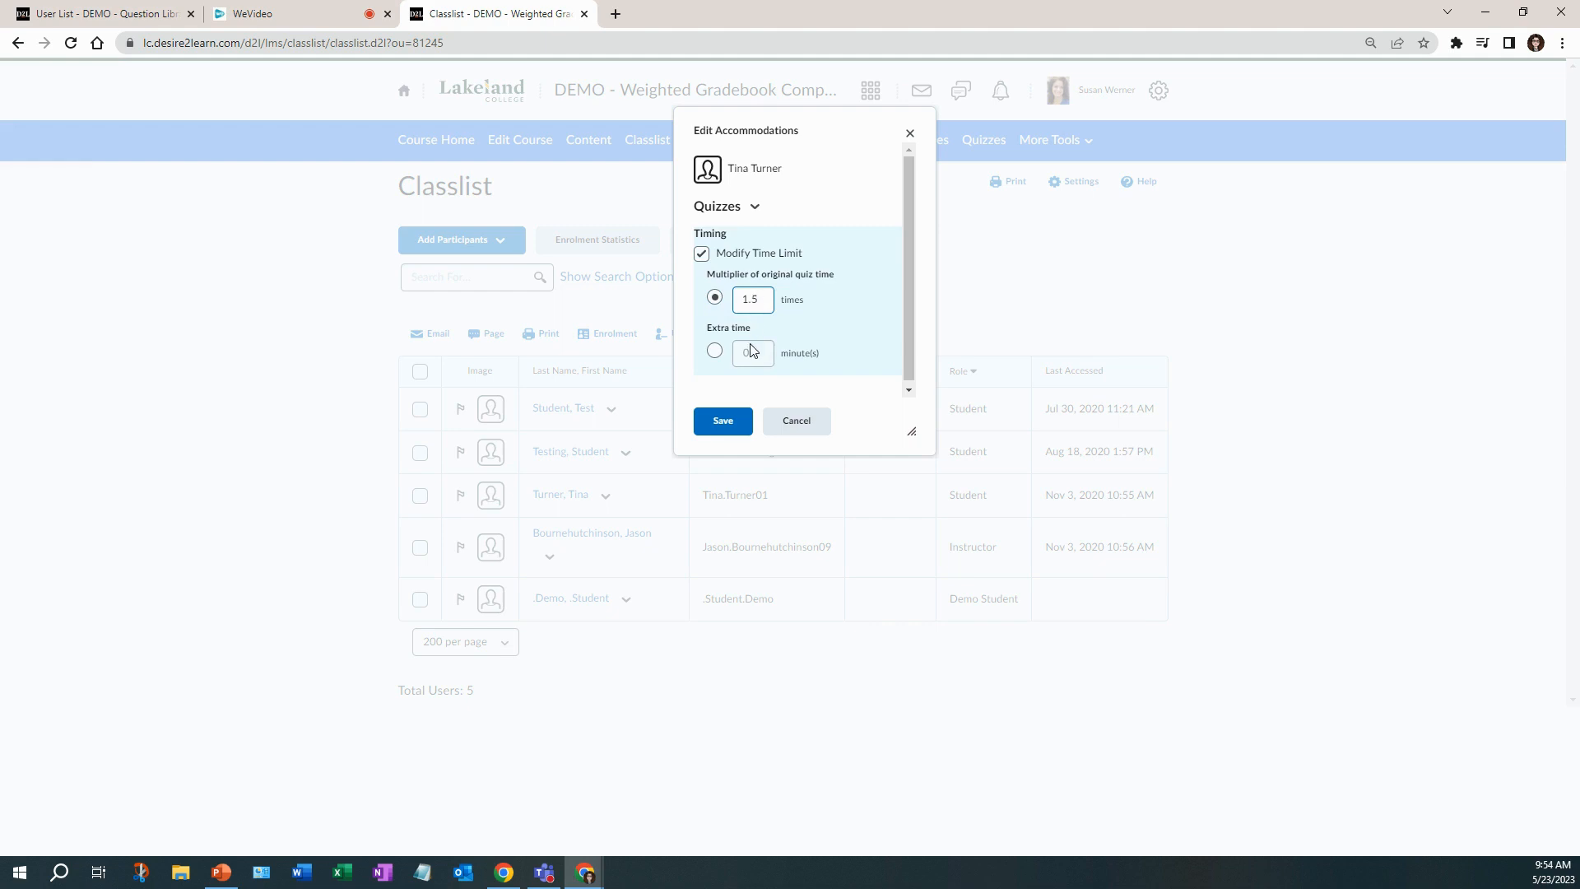
click(722, 420)
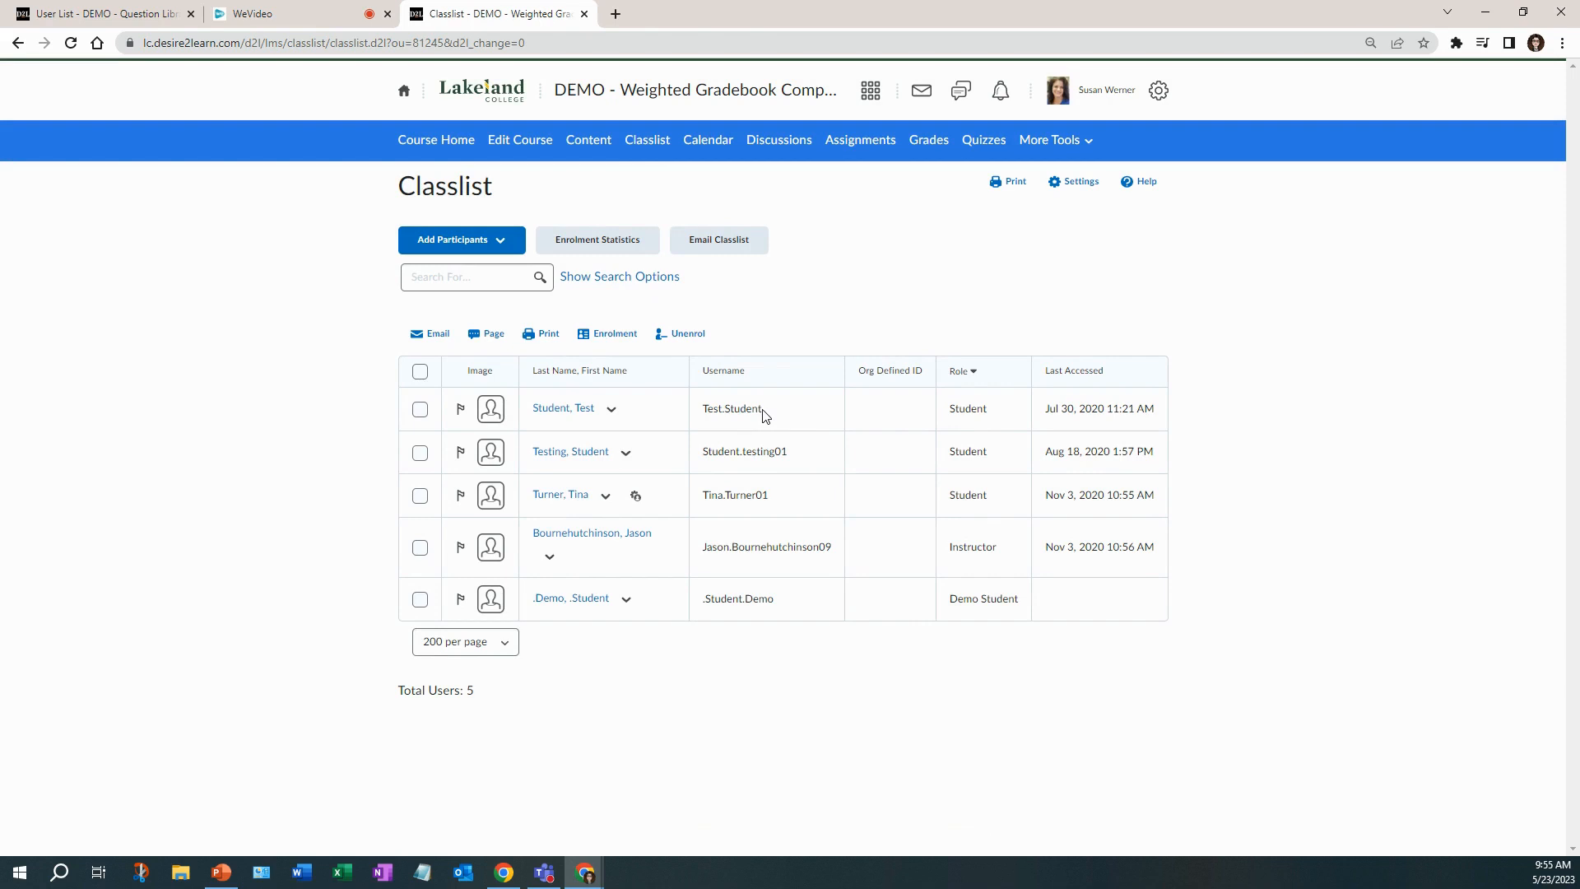
mouse_move(1002, 200)
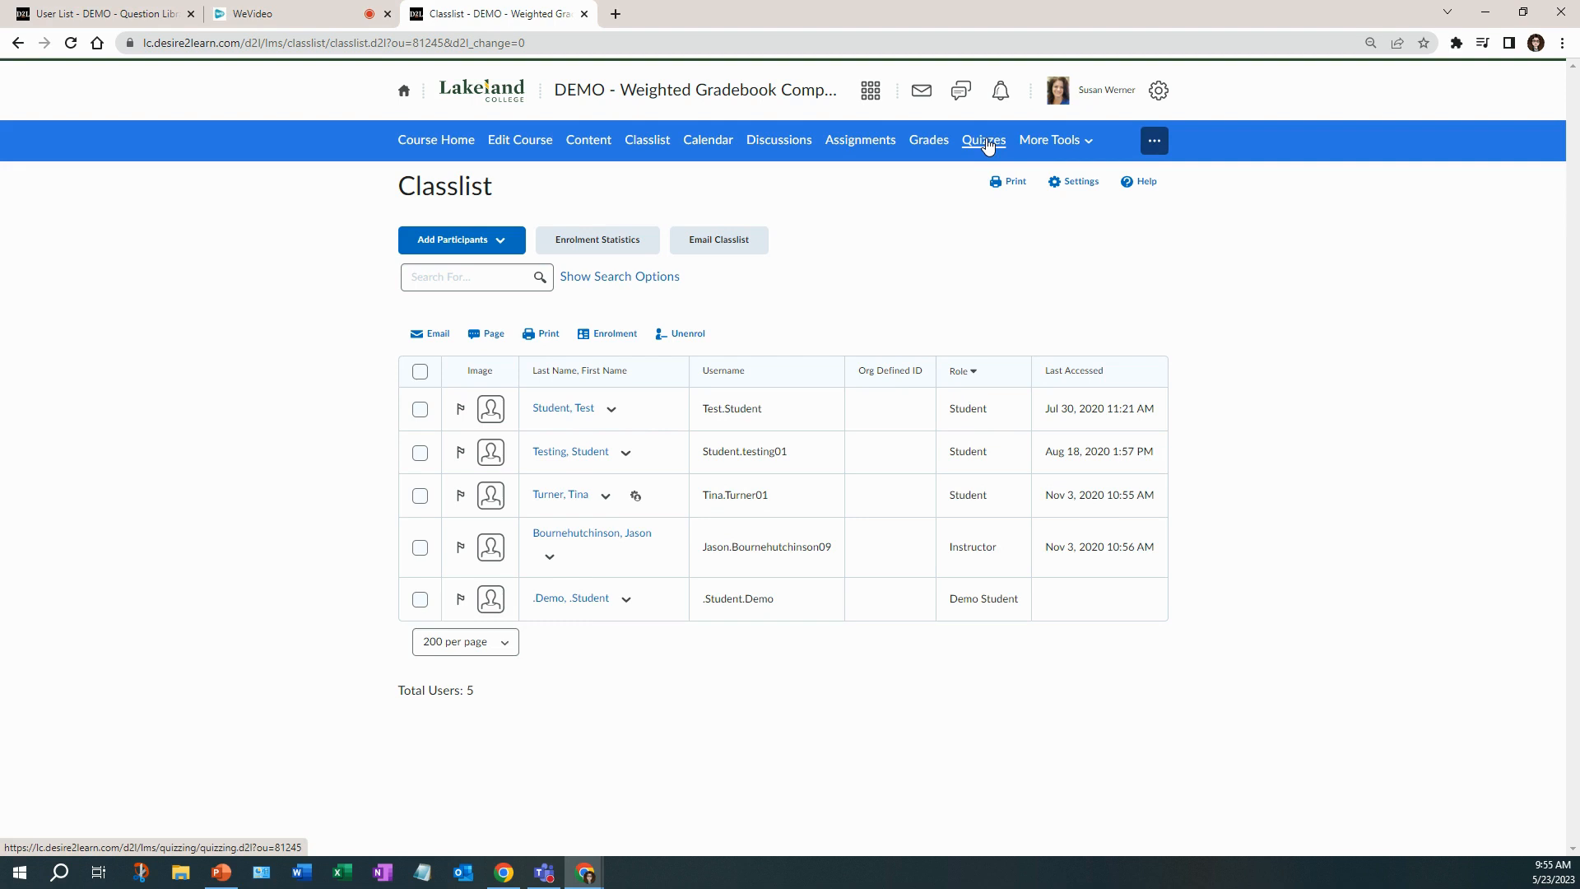
Go to Quizzes and bring up Quiz 1's Edit Quiz page.
click(983, 138)
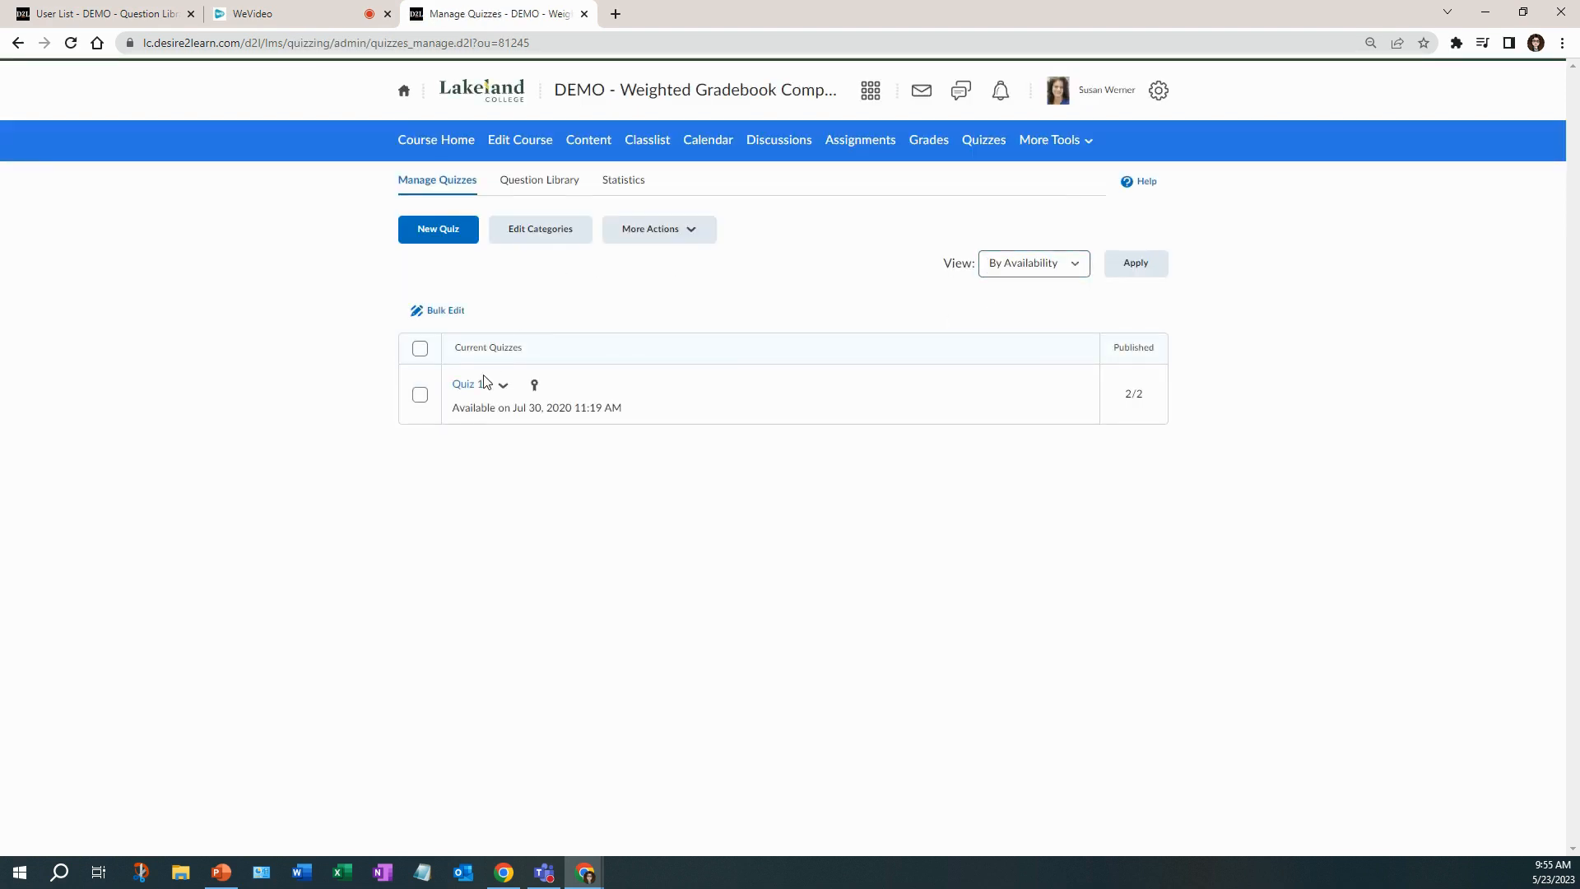
click(502, 383)
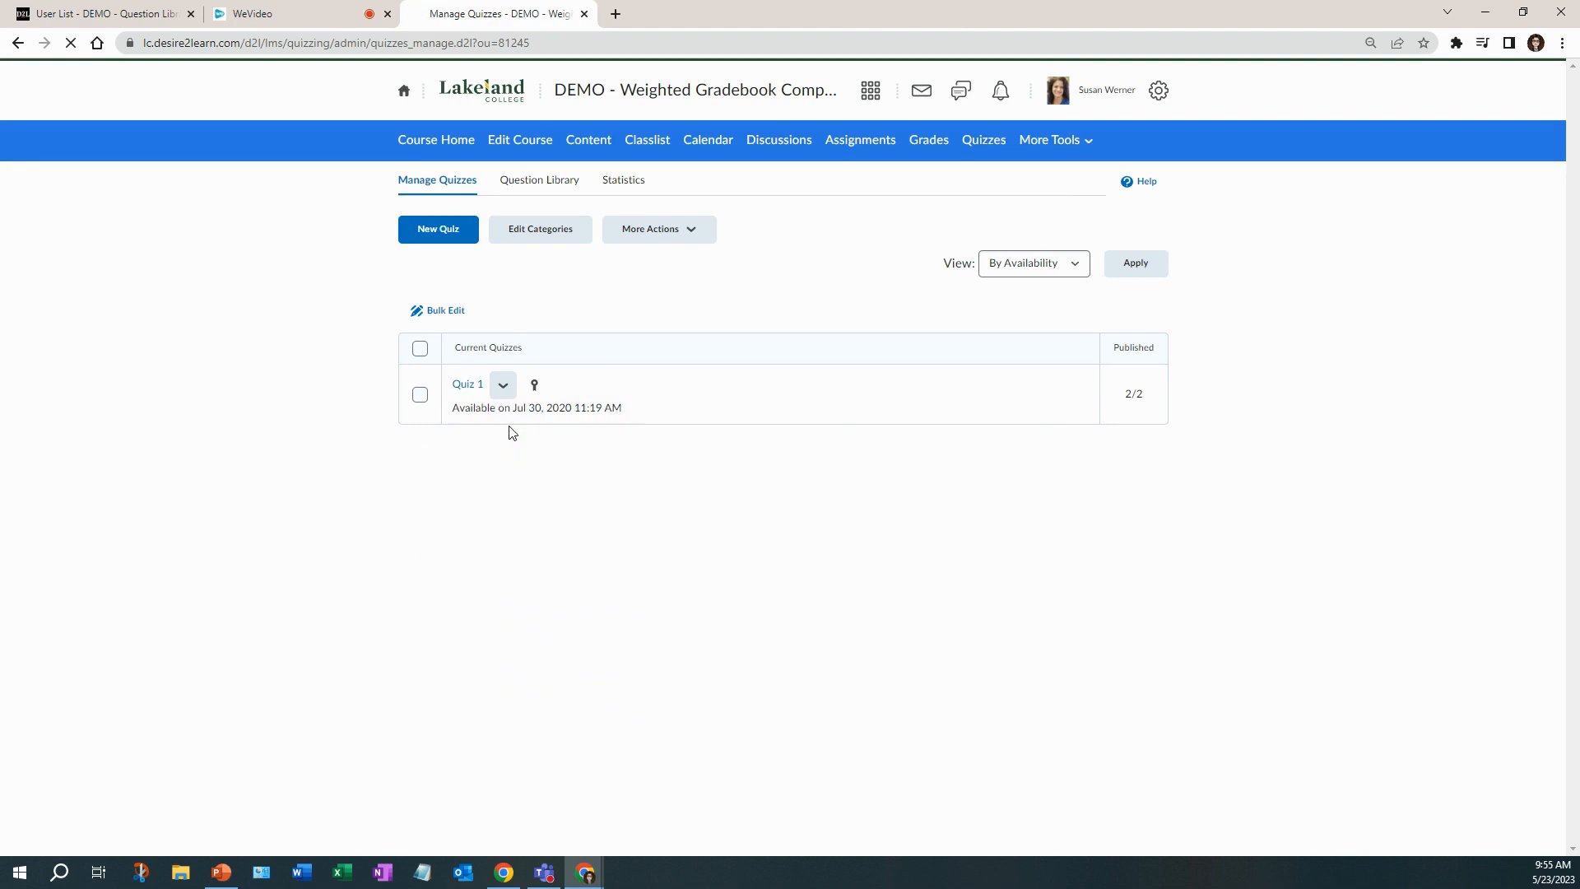
click(466, 383)
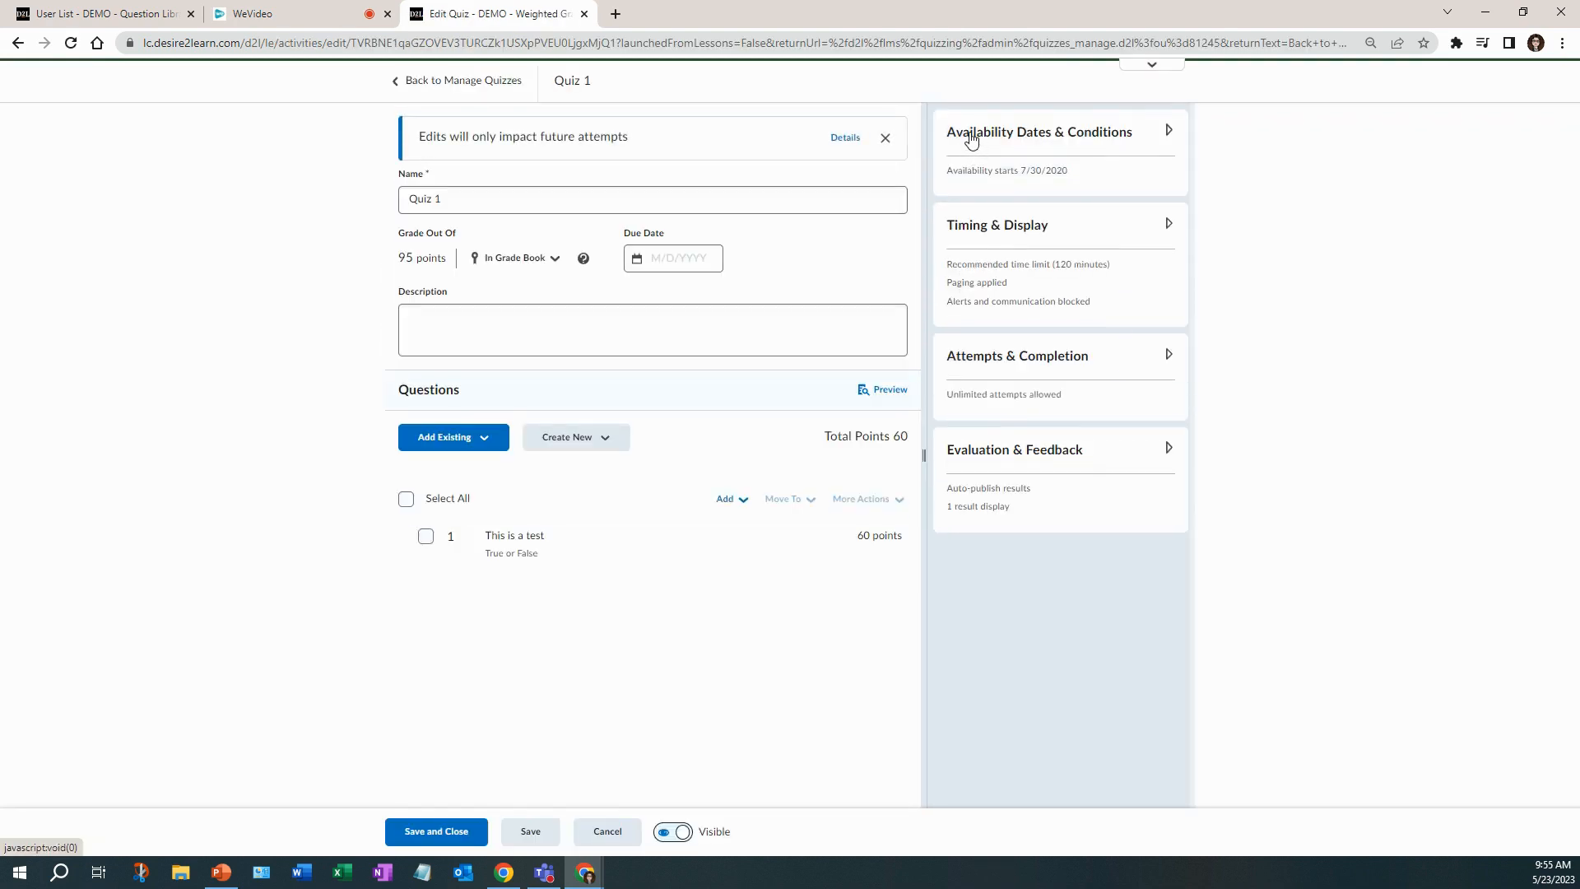
Under Availability Dates & Conditions, show the special access user list with Tina Turner at 180 minutes.
click(1041, 132)
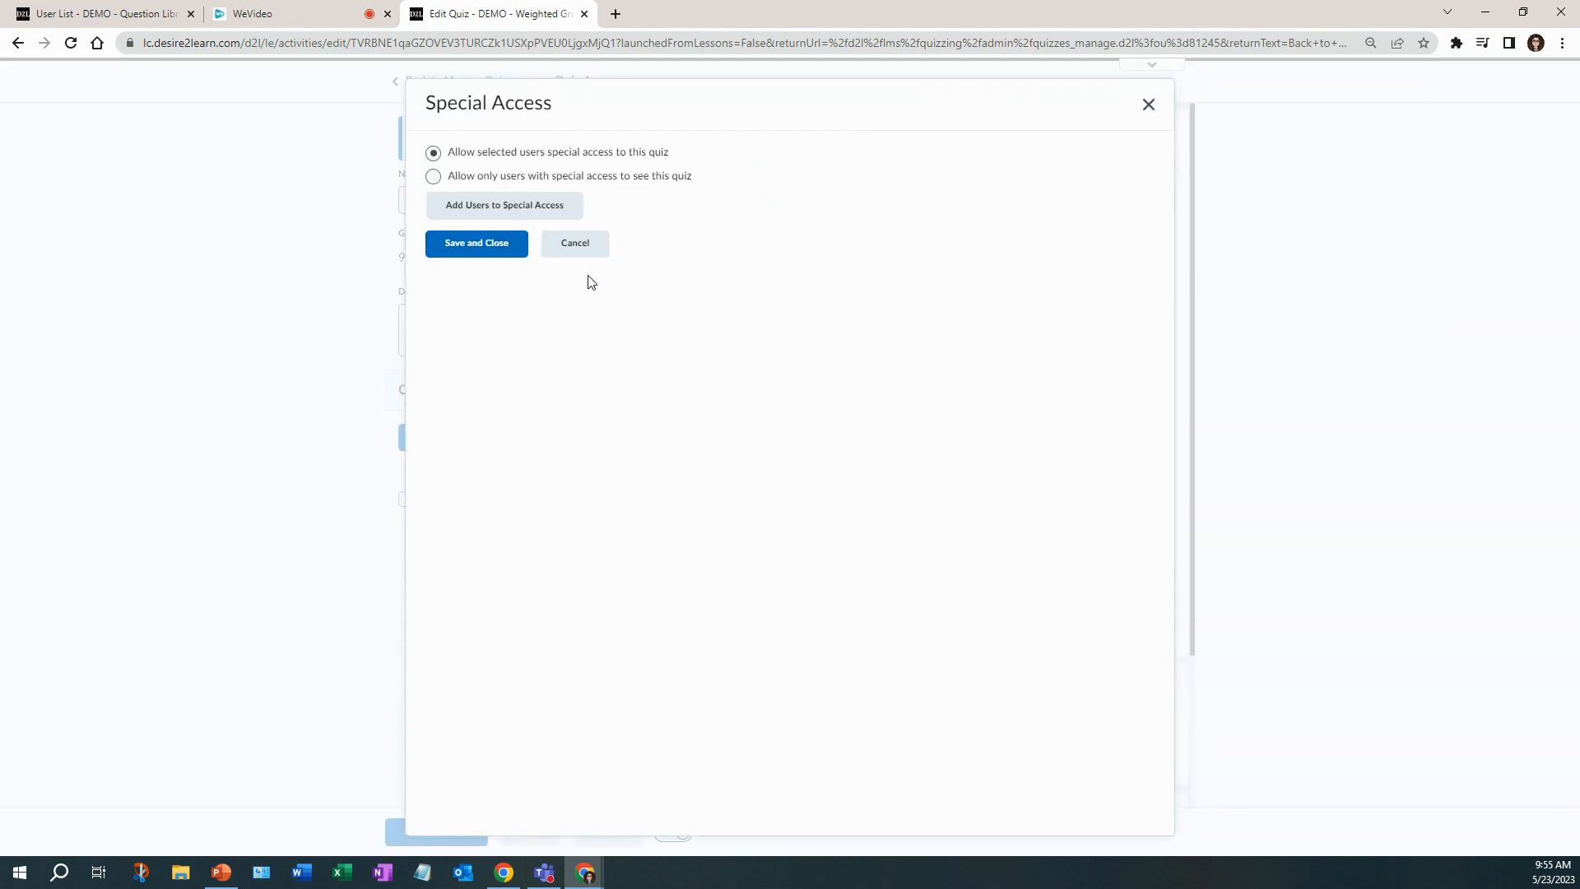
mouse_move(482, 244)
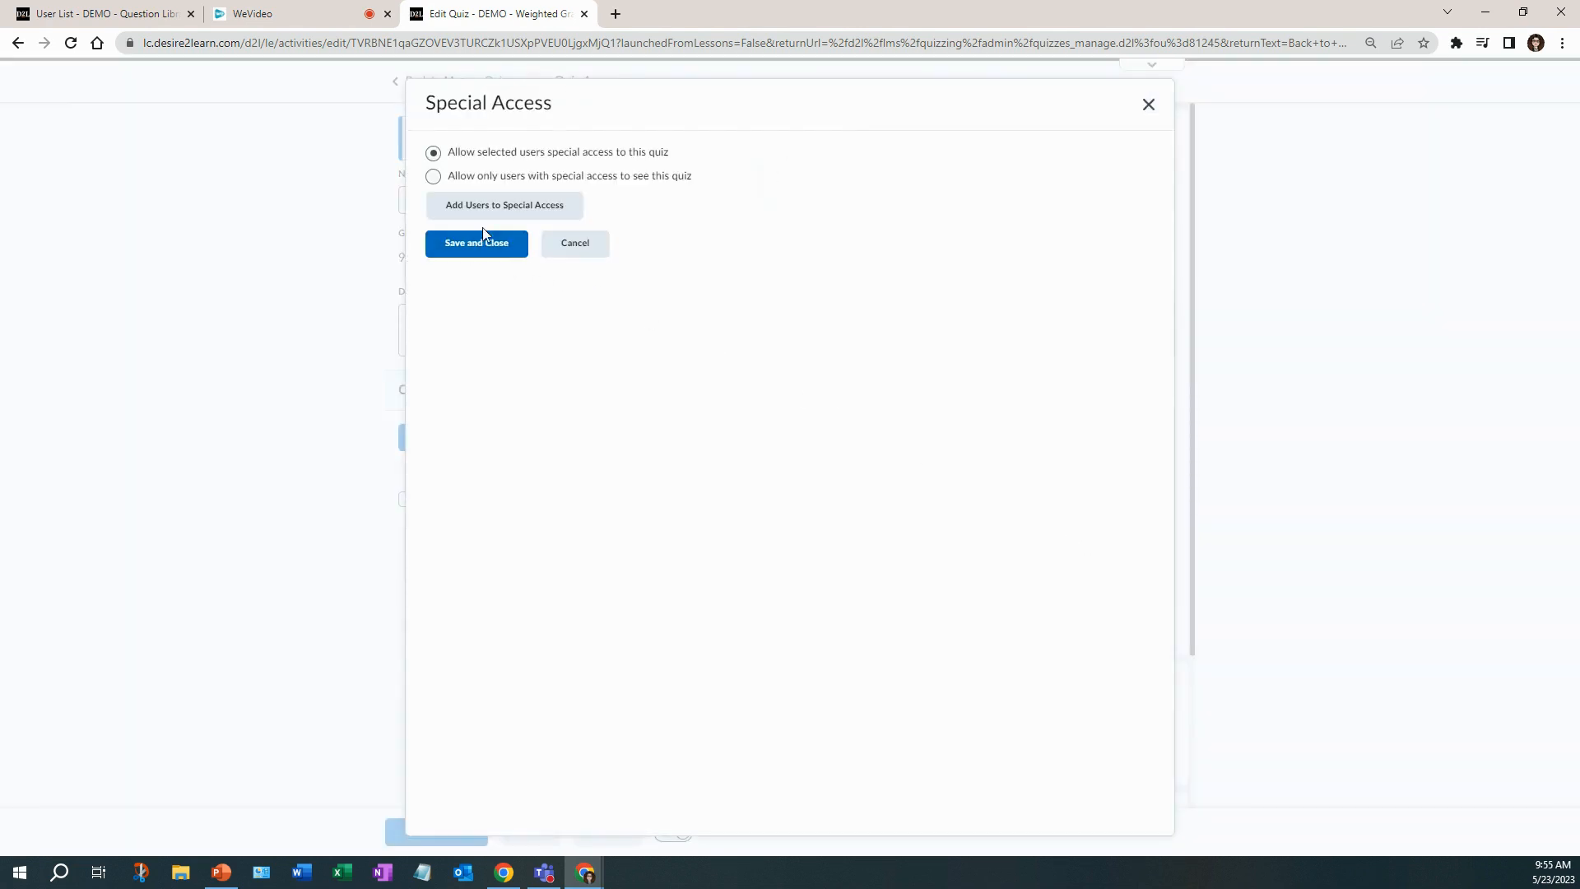
click(504, 204)
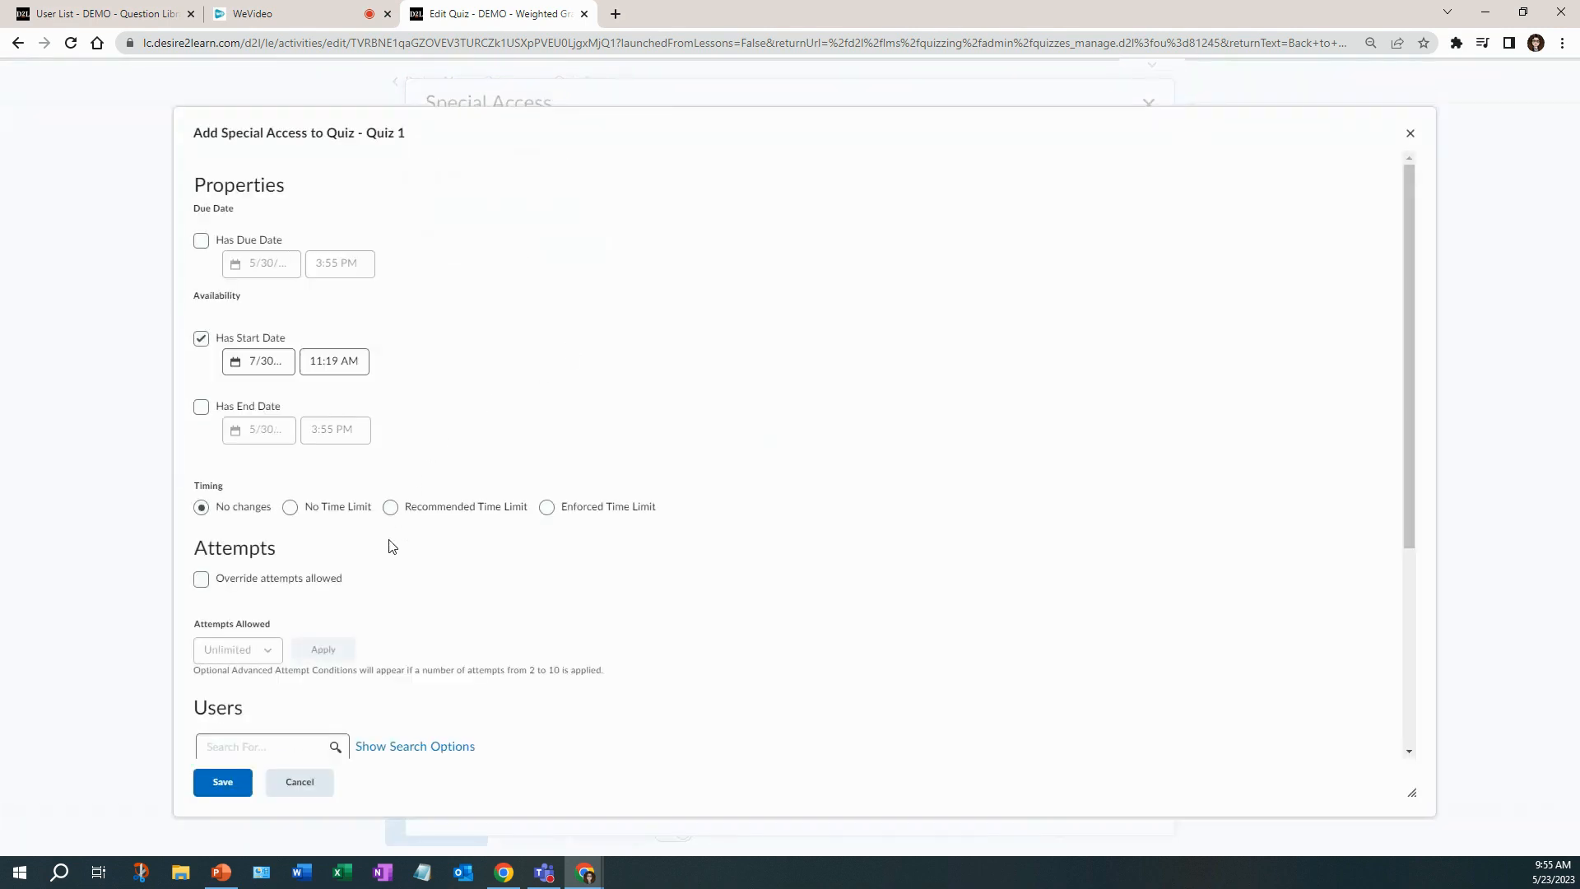
scroll(down, 3)
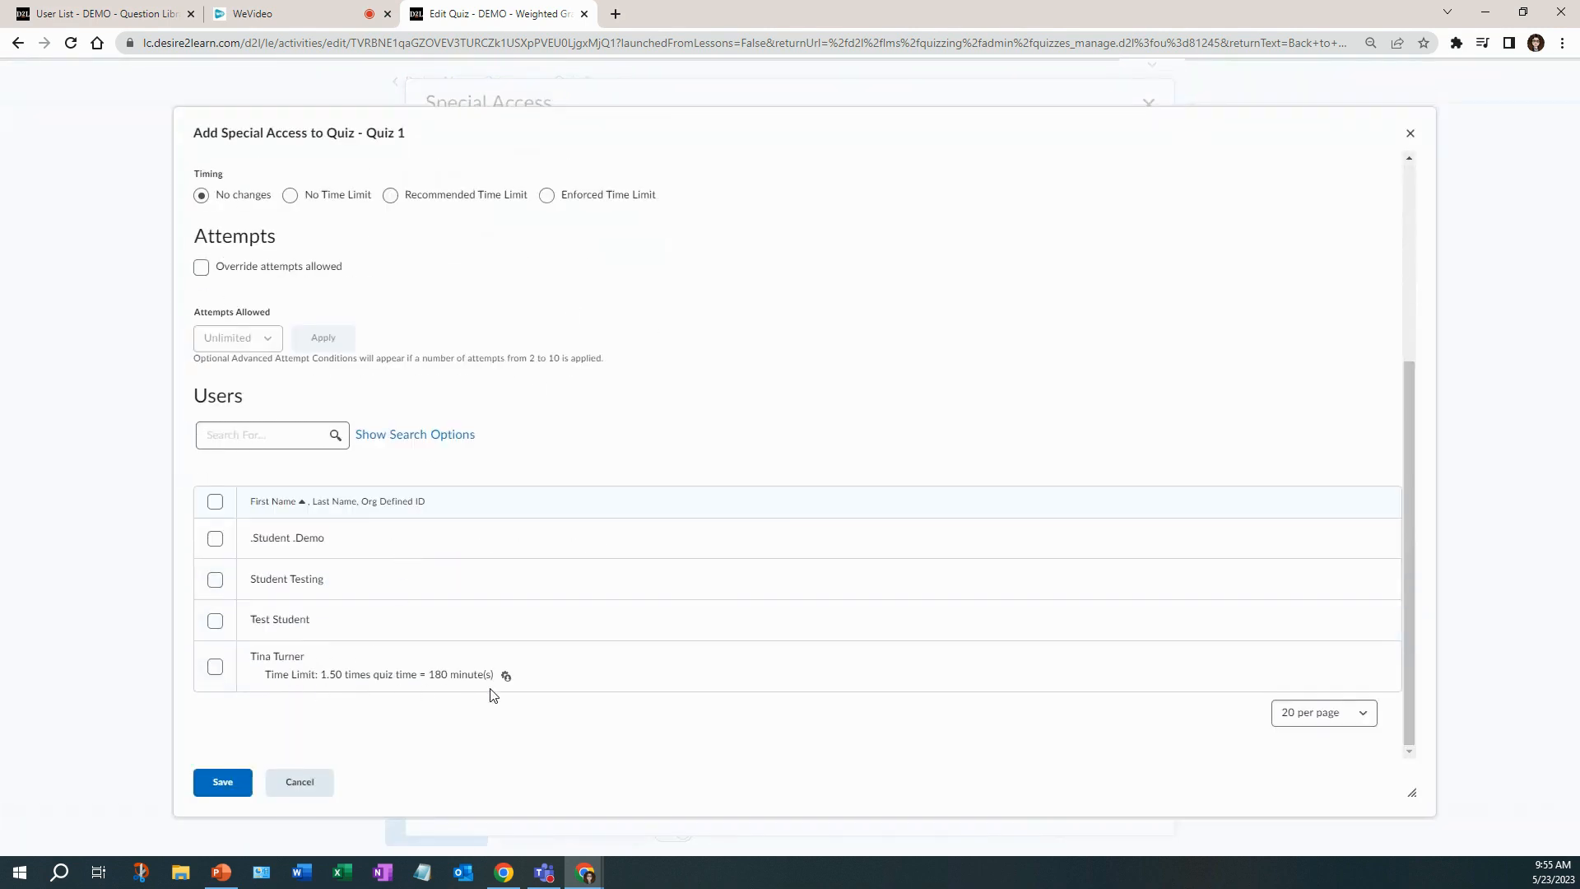